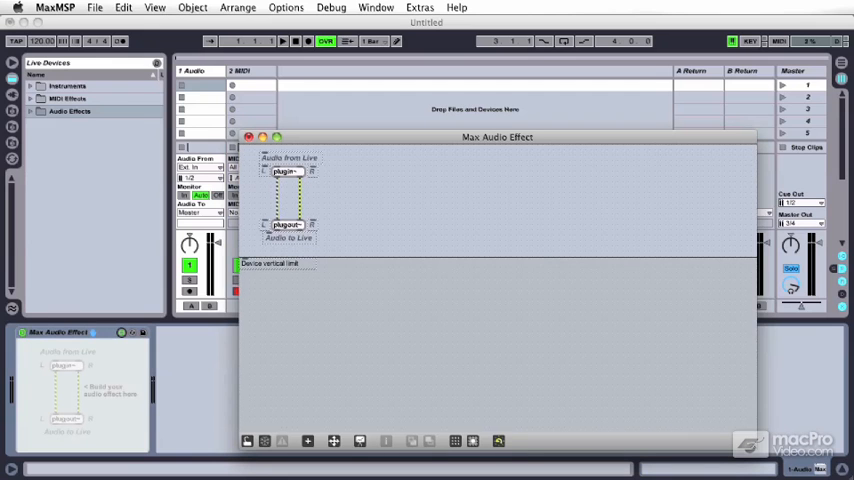
mouse_move(372, 176)
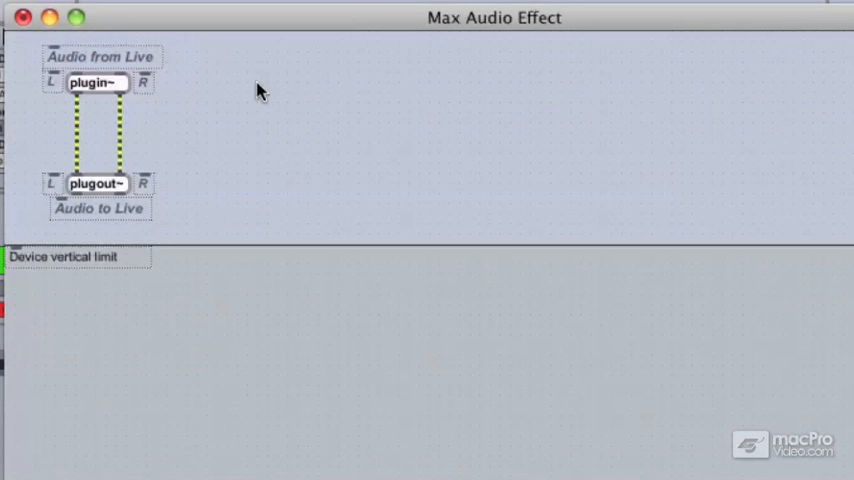
Insert a gain~ slider from the Object menu beside plugin~ and plugout~.
click(284, 92)
text(125)
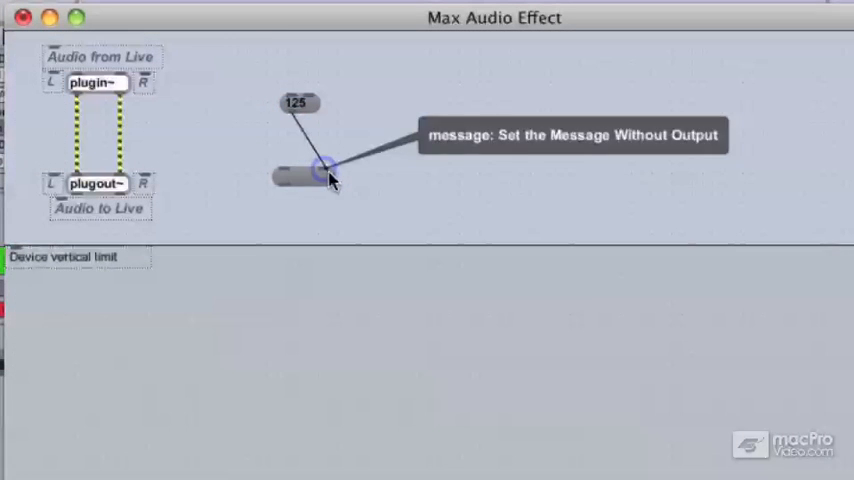
mouse_move(358, 172)
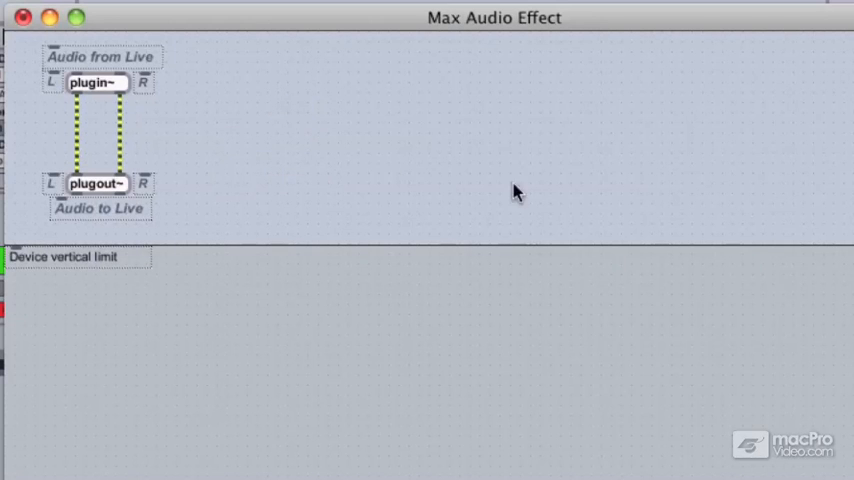
mouse_move(192, 168)
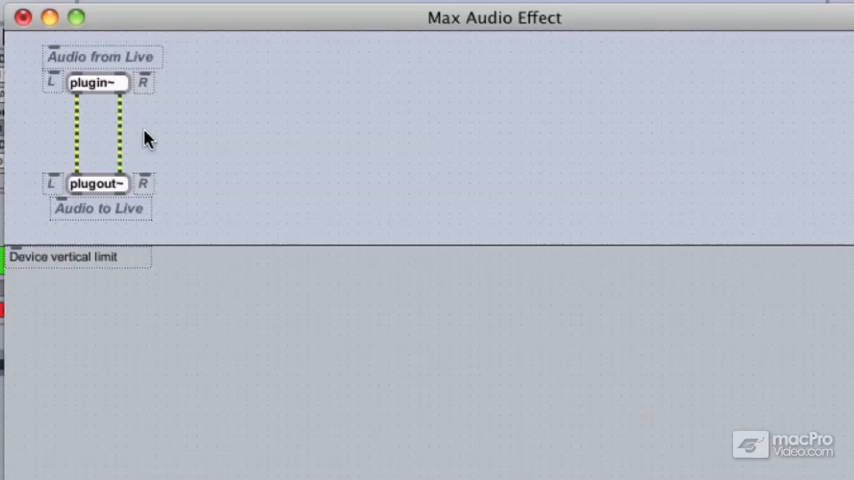
mouse_move(156, 140)
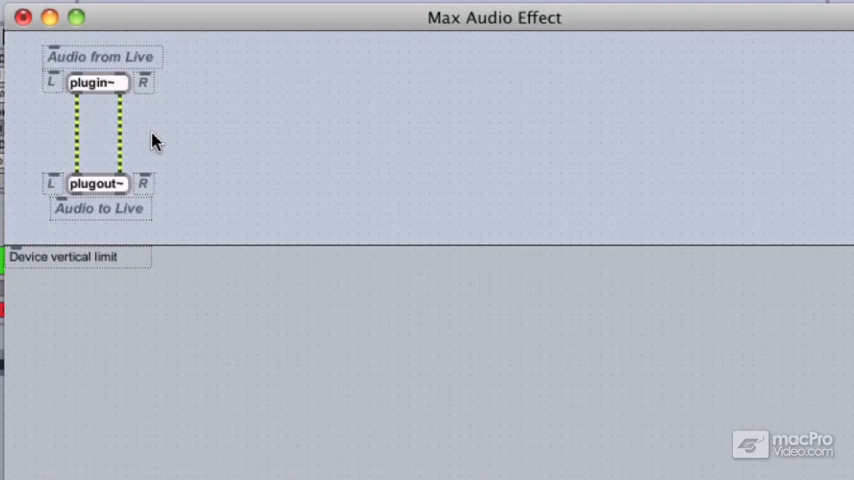
mouse_move(164, 144)
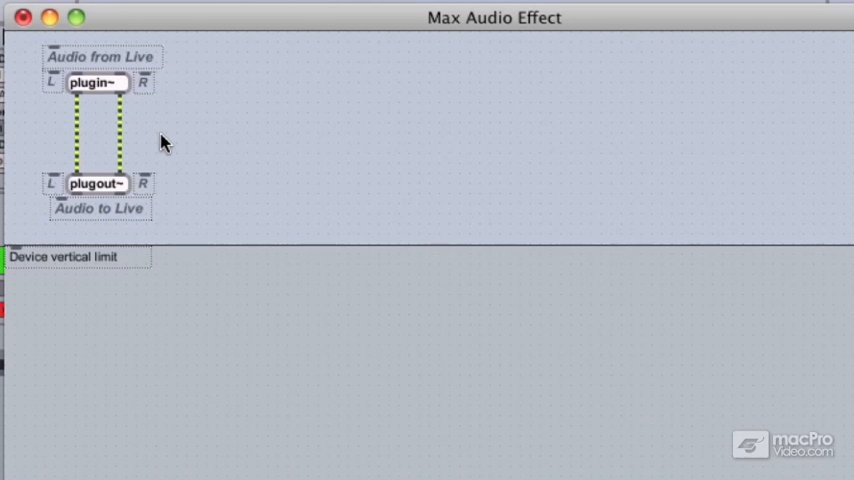
mouse_move(182, 136)
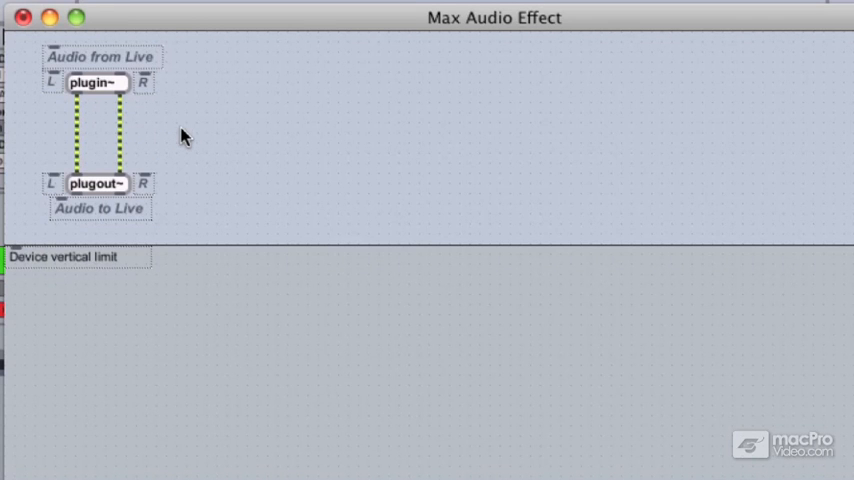
mouse_move(140, 136)
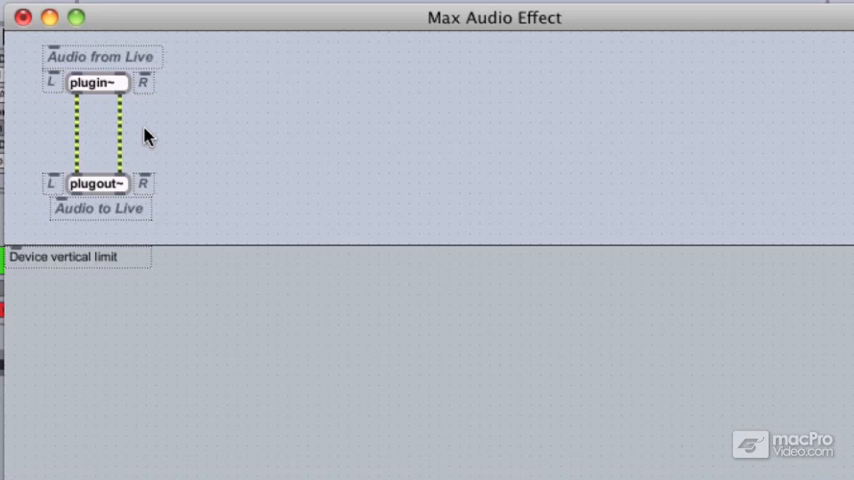
mouse_move(168, 138)
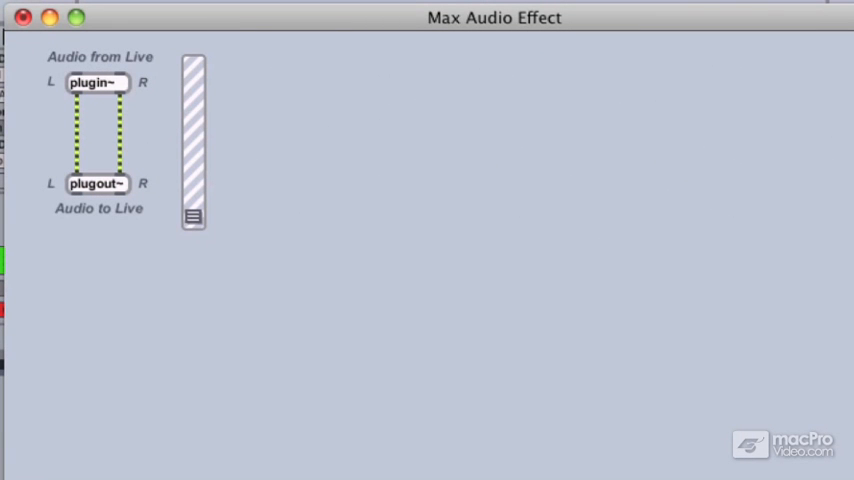
mouse_move(248, 210)
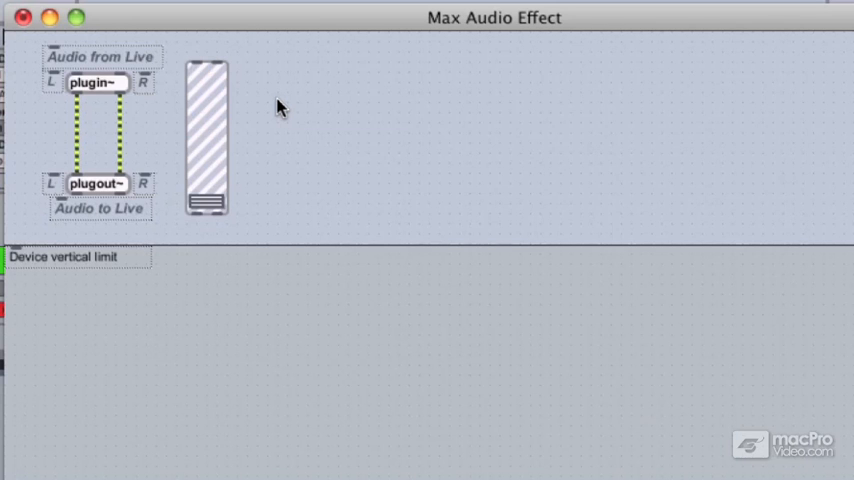
Create a cycle~ oscillator object and position it in the patch.
text(cycle)
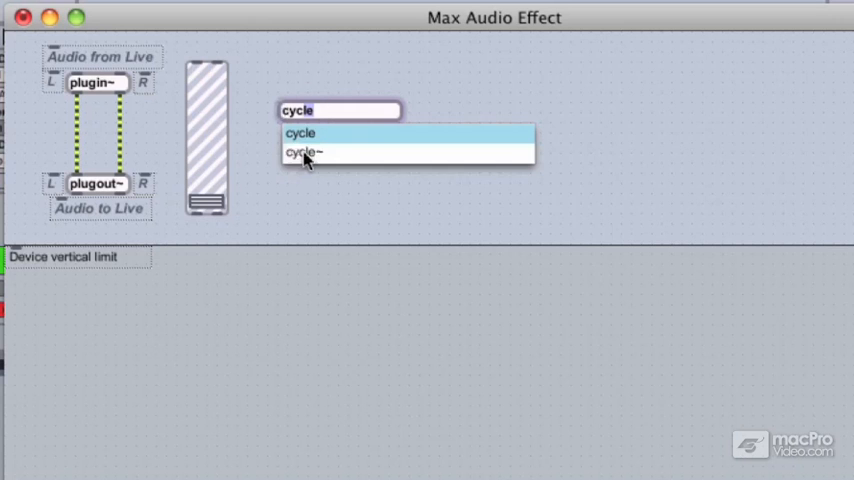
click(302, 152)
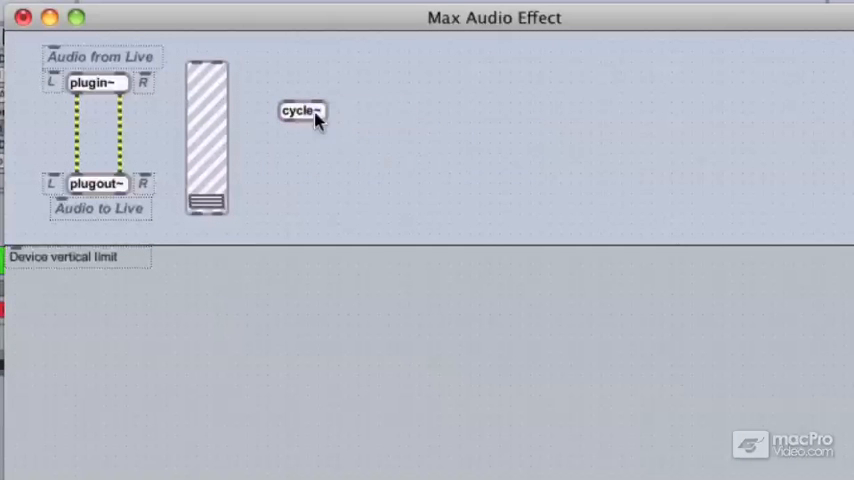
drag(302, 110, 312, 126)
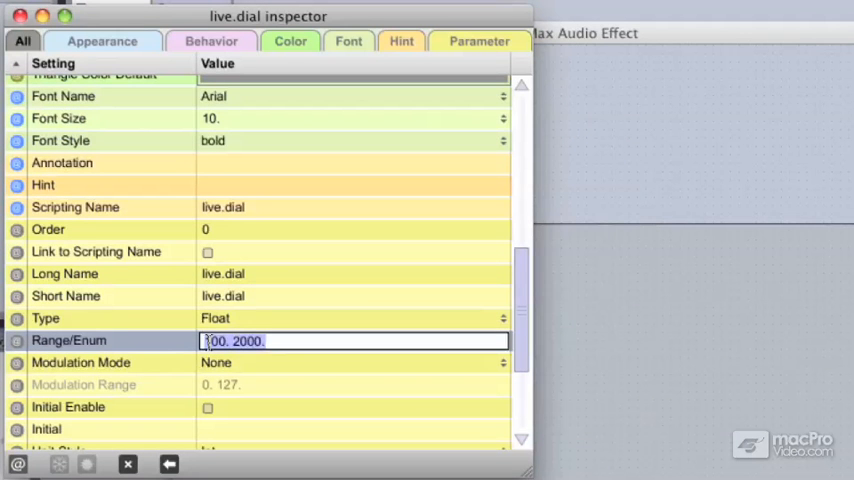
Set the live.dial's Range/Enum to 1 2000. in the inspector.
click(354, 340)
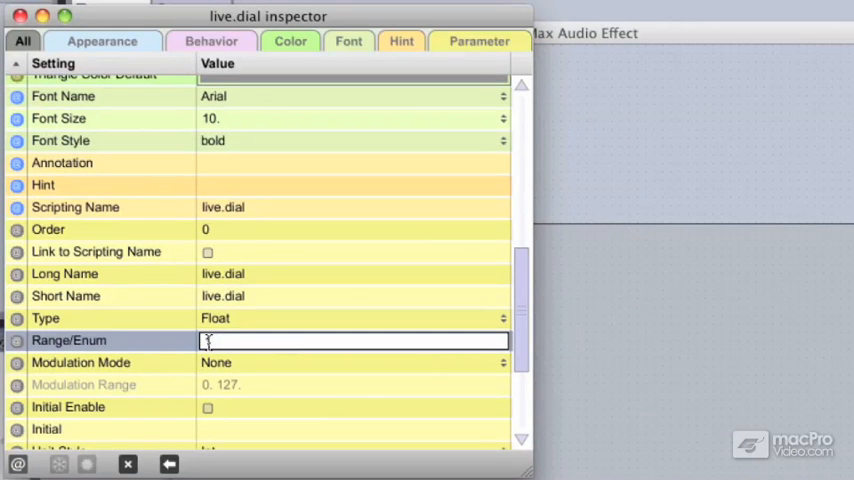
text(1 2000.)
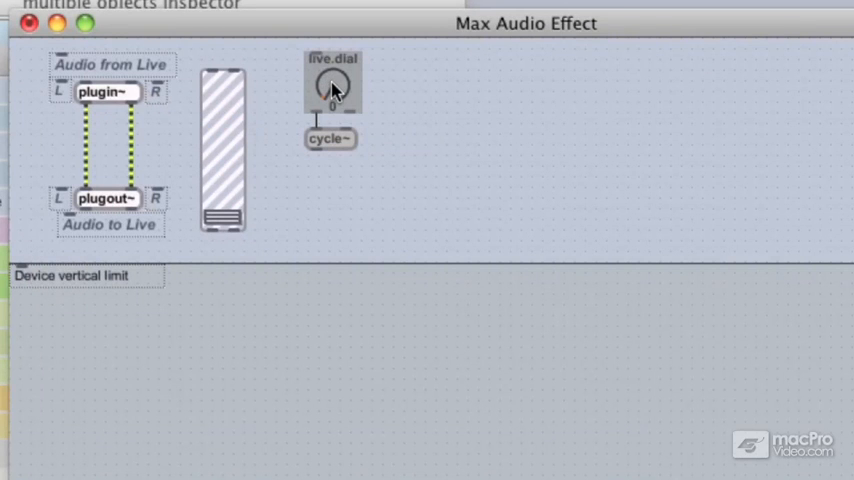
Duplicate the dial and cycle~ pair to the right, then start a new object box below.
drag(332, 84, 396, 96)
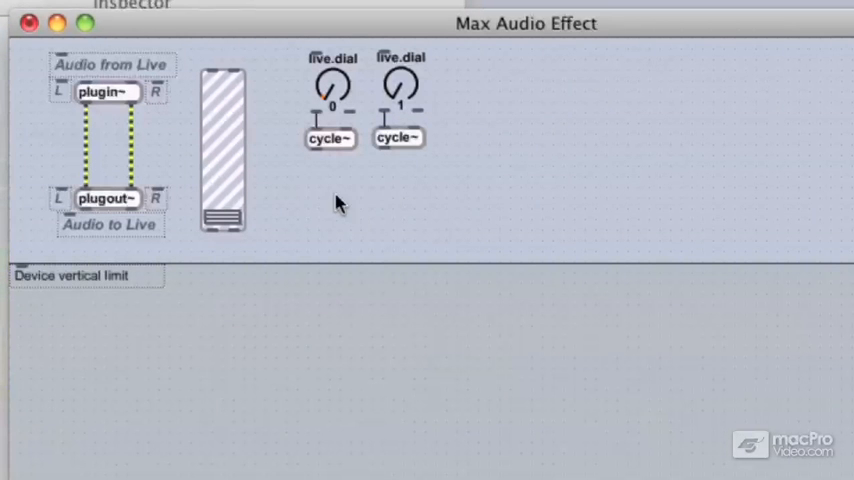
mouse_move(320, 200)
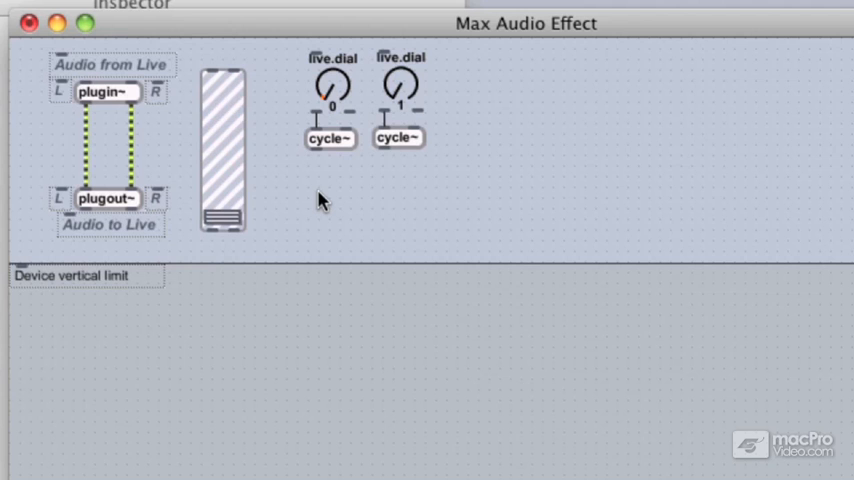
click(320, 200)
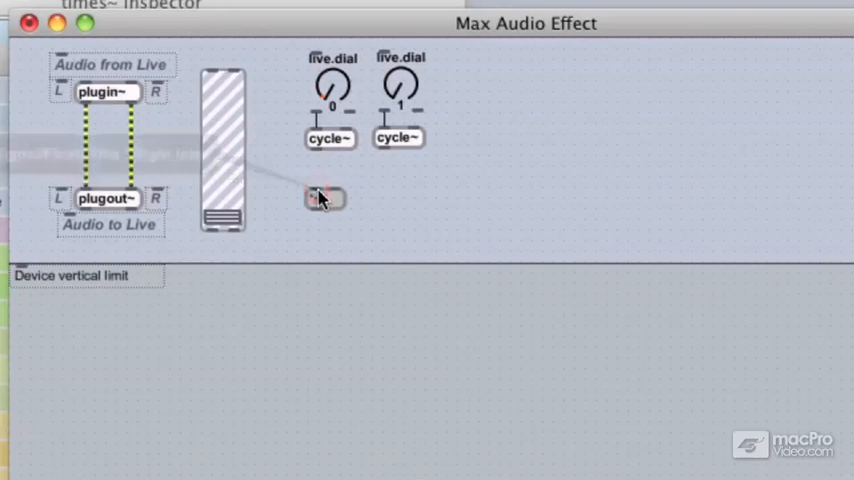
mouse_move(332, 192)
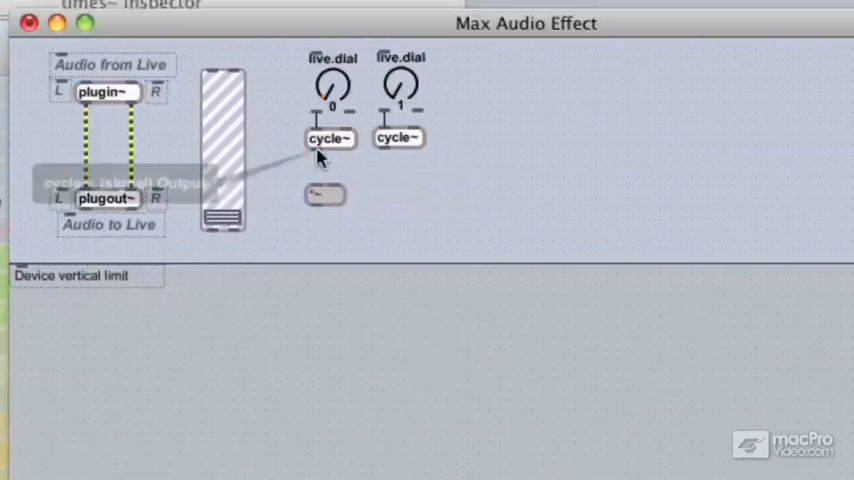
mouse_move(318, 188)
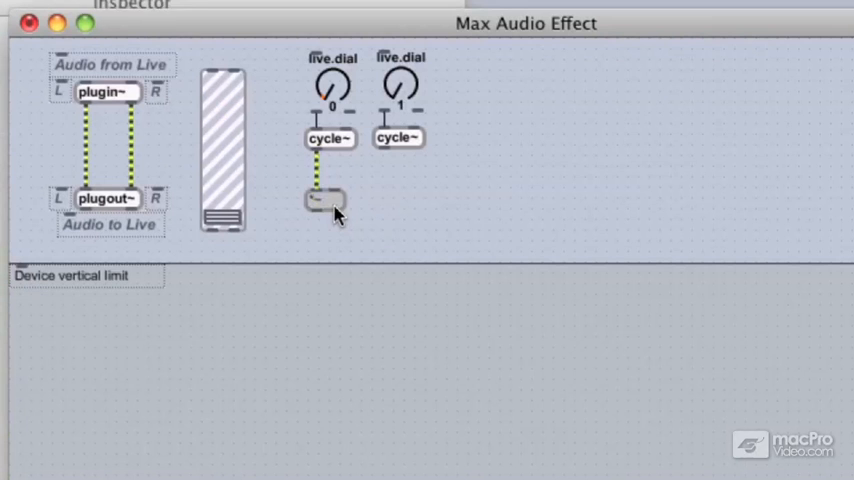
mouse_move(318, 204)
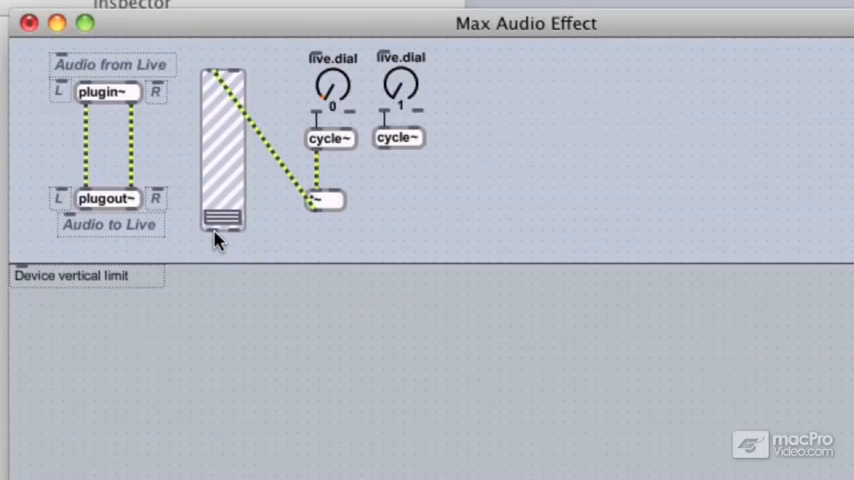
mouse_move(130, 192)
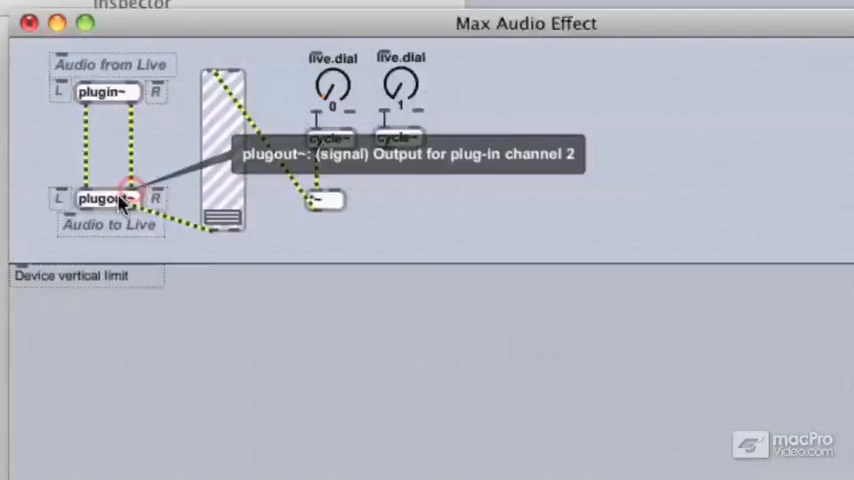
mouse_move(218, 238)
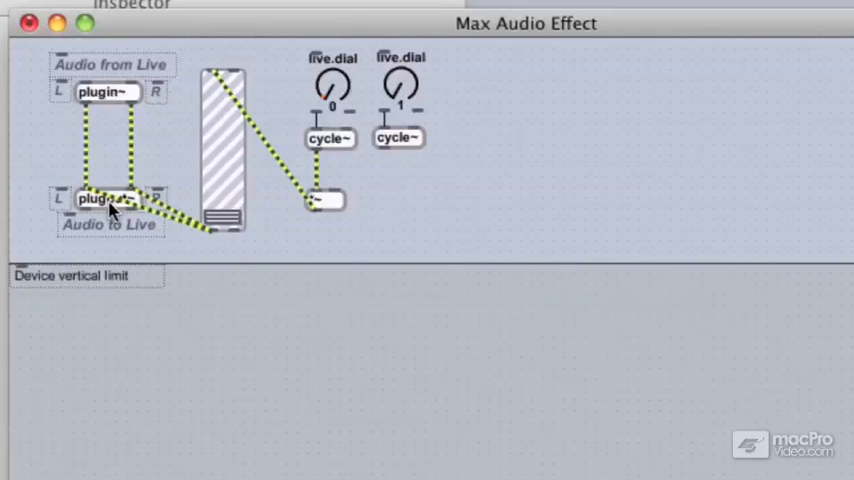
mouse_move(180, 60)
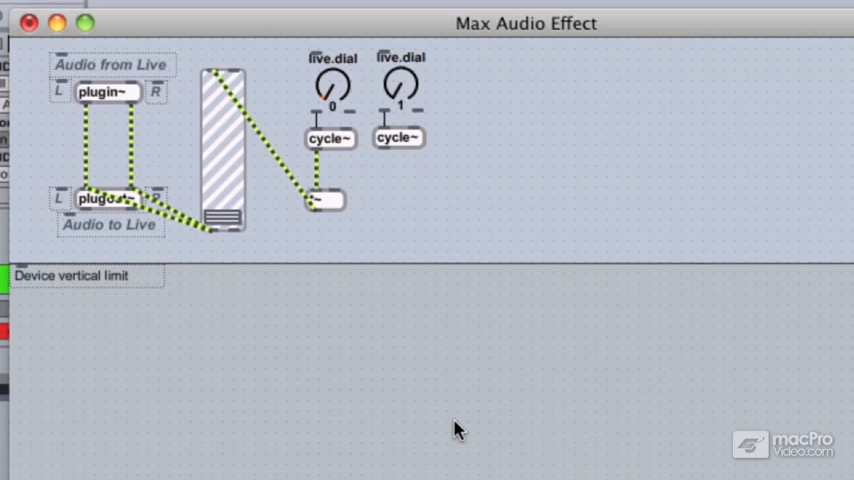
mouse_move(448, 252)
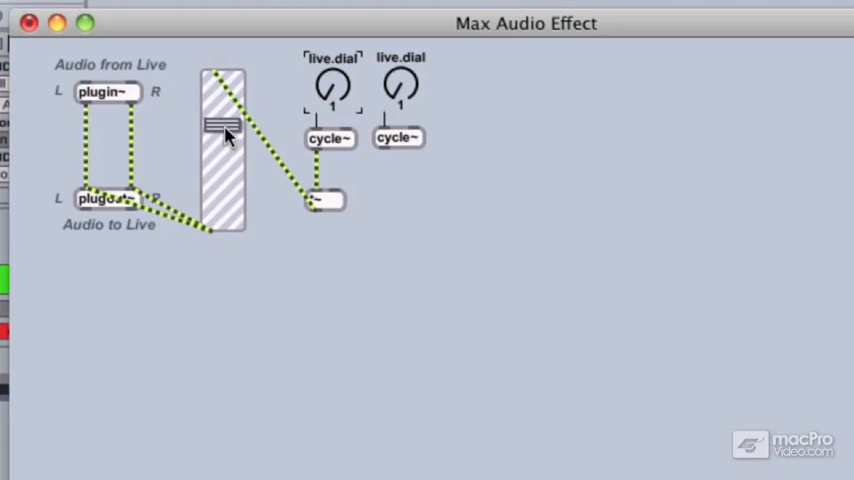
drag(224, 126, 224, 218)
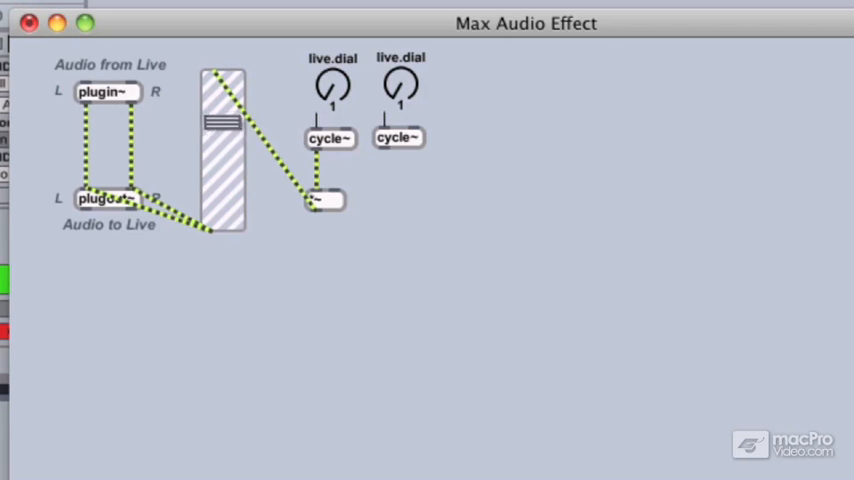
drag(224, 120, 224, 216)
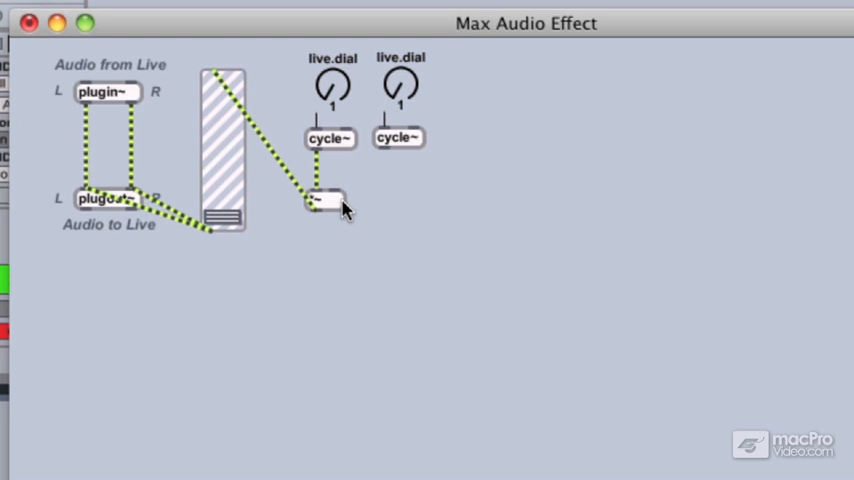
mouse_move(388, 170)
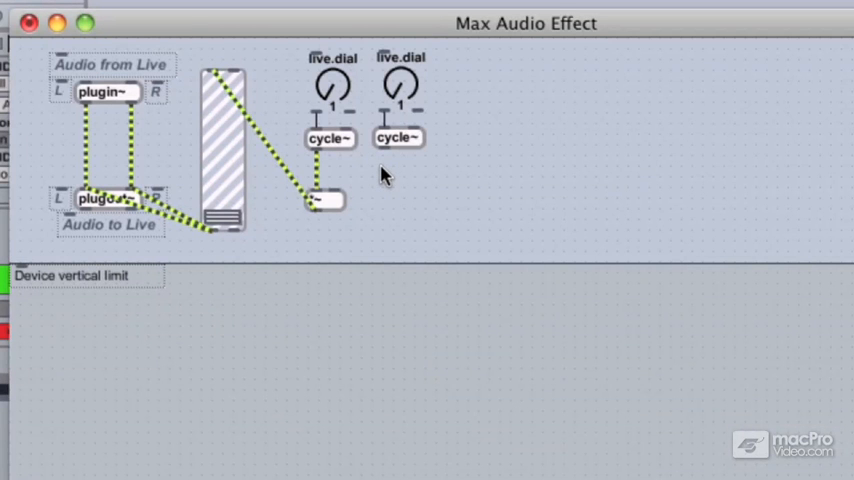
mouse_move(378, 170)
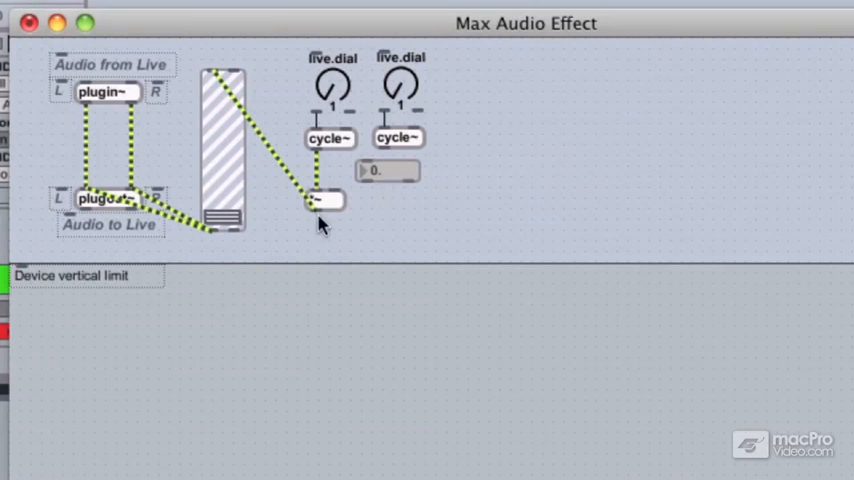
Move the *~ multiplier down and place the flonum box beside it.
drag(322, 200, 322, 200)
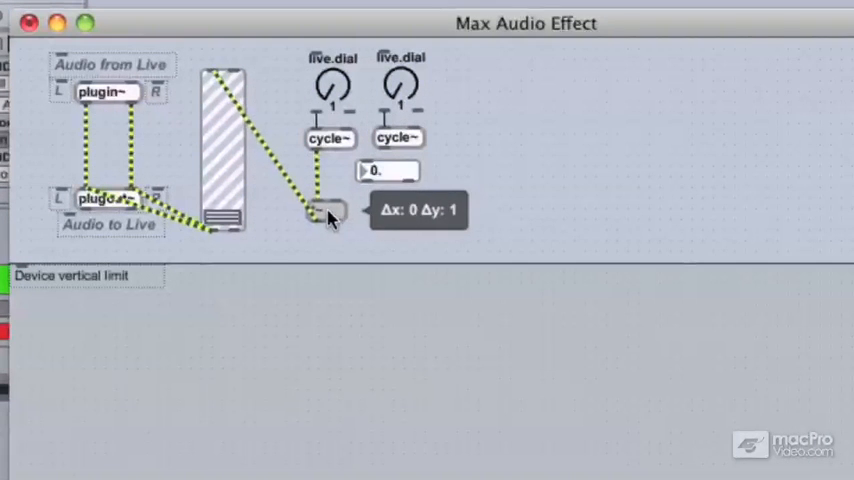
drag(320, 212, 322, 216)
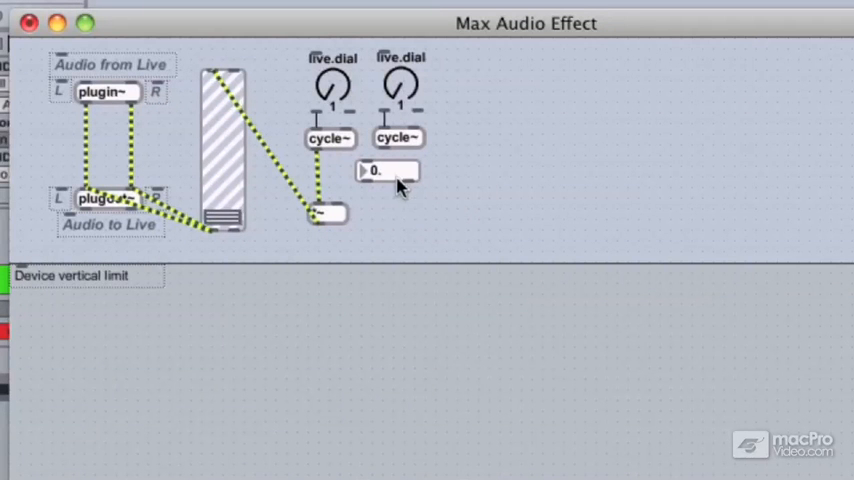
drag(388, 170, 378, 176)
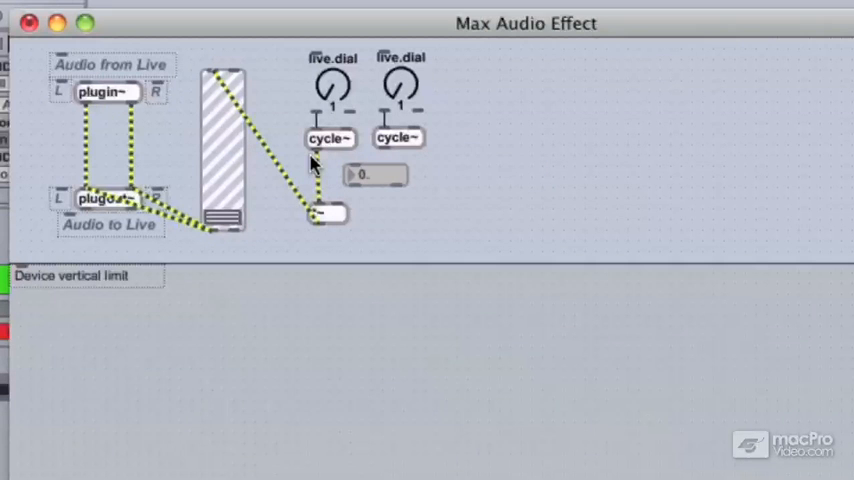
mouse_move(314, 152)
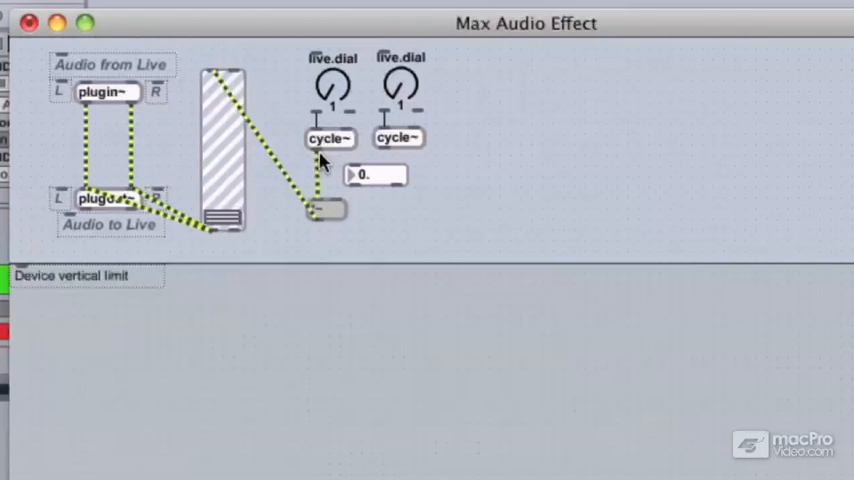
mouse_move(228, 150)
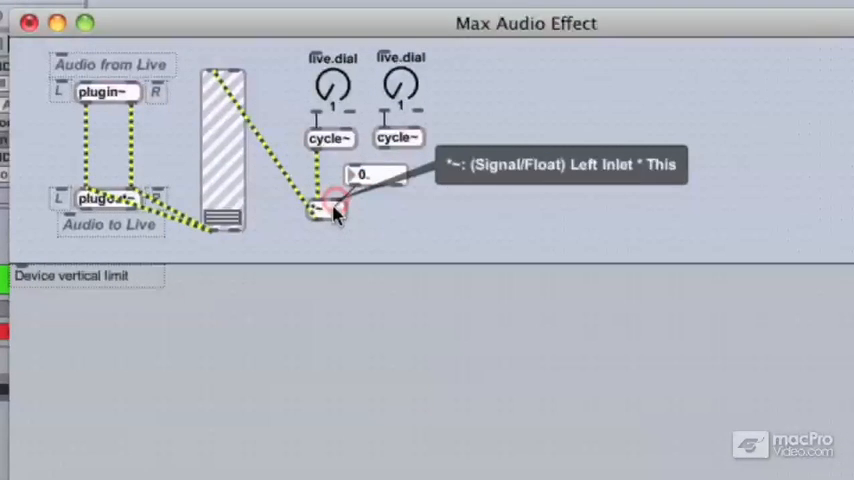
mouse_move(376, 212)
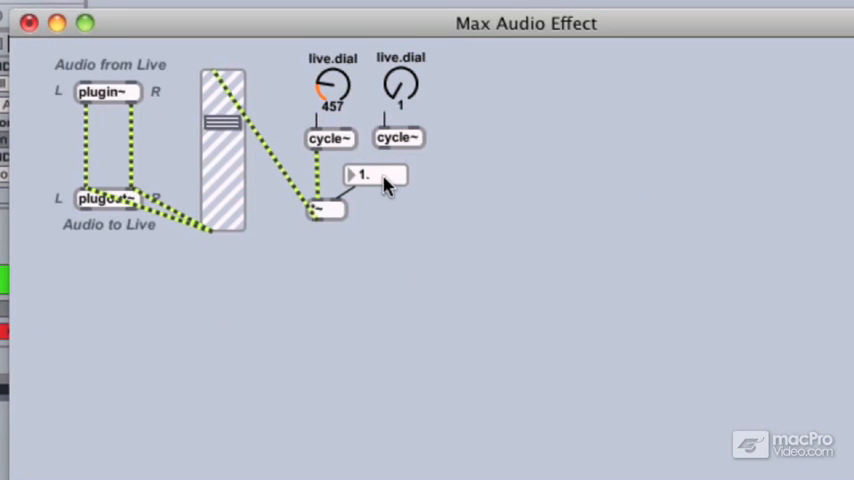
mouse_move(420, 208)
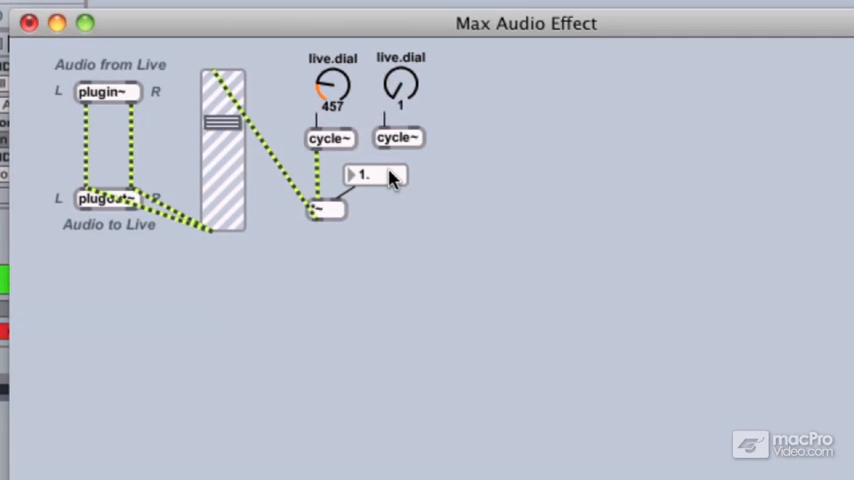
mouse_move(380, 196)
text(0.32)
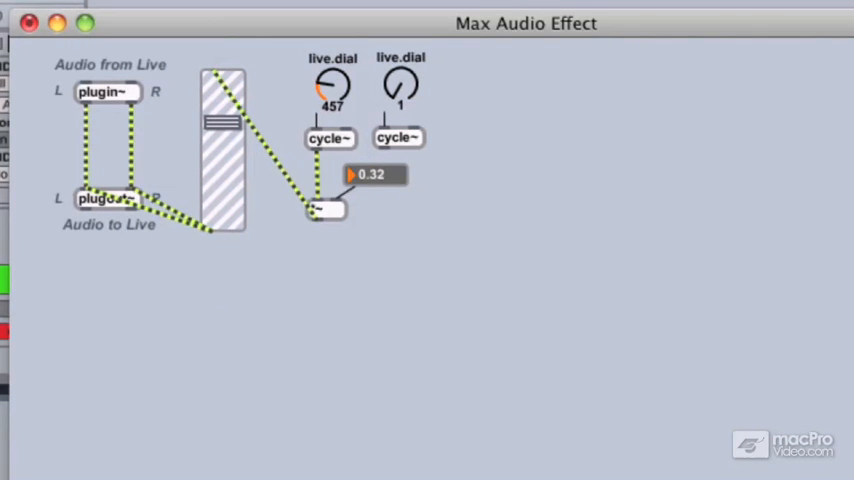
Drag the flonum down to set the multiplier amount to 0.32.
drag(372, 174, 372, 160)
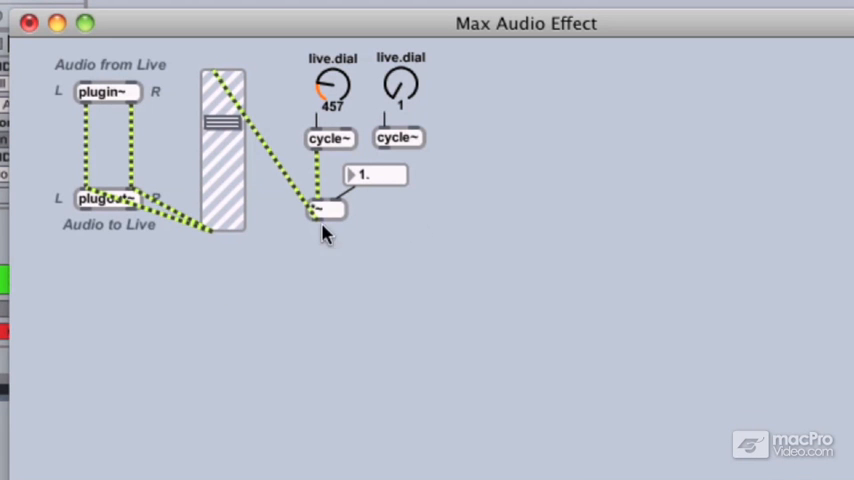
mouse_move(392, 250)
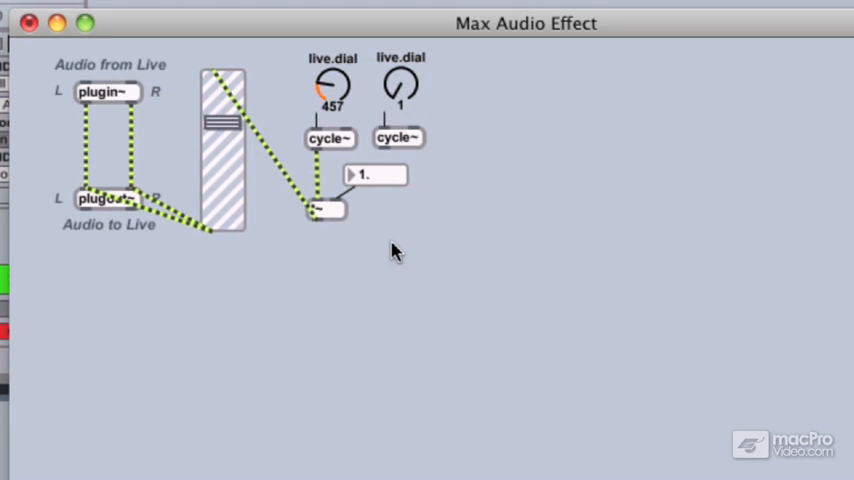
mouse_move(402, 228)
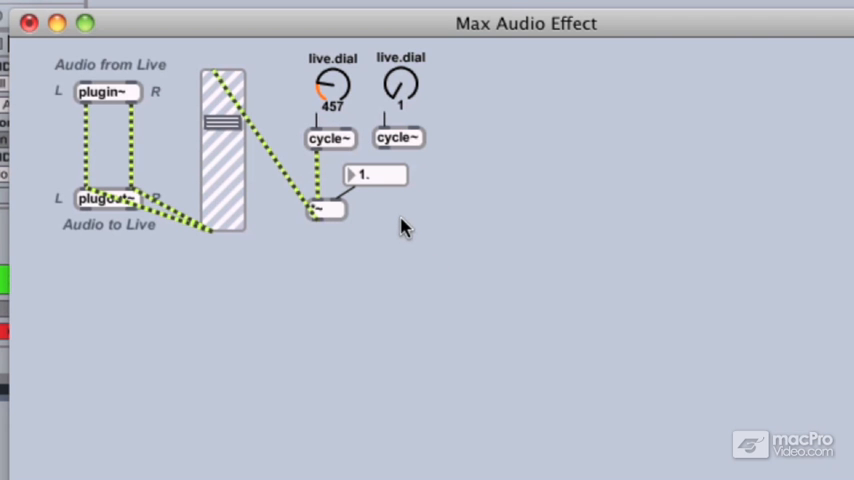
mouse_move(382, 212)
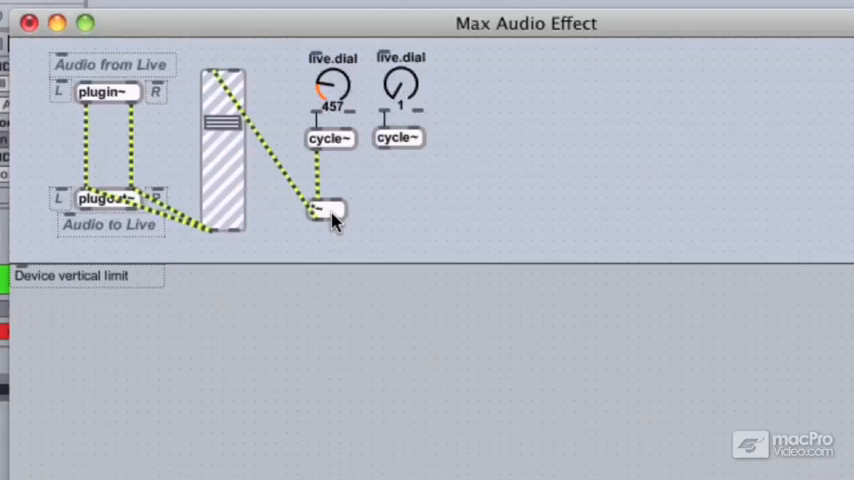
mouse_move(410, 206)
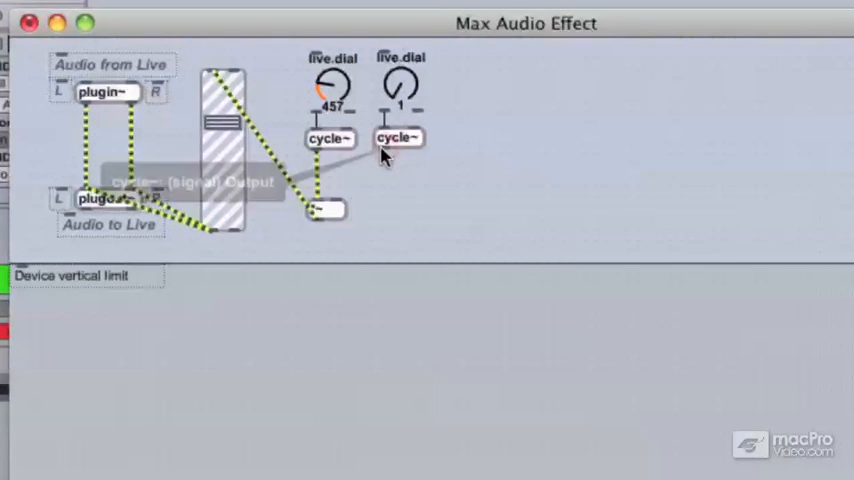
mouse_move(340, 208)
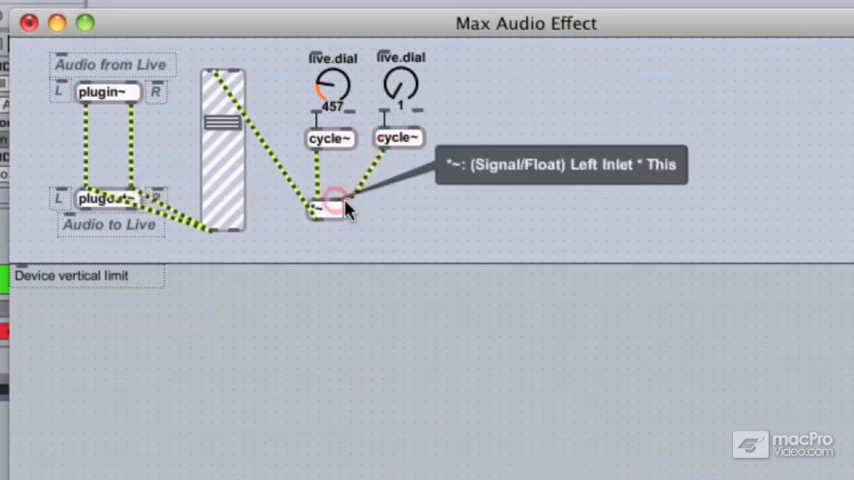
mouse_move(470, 210)
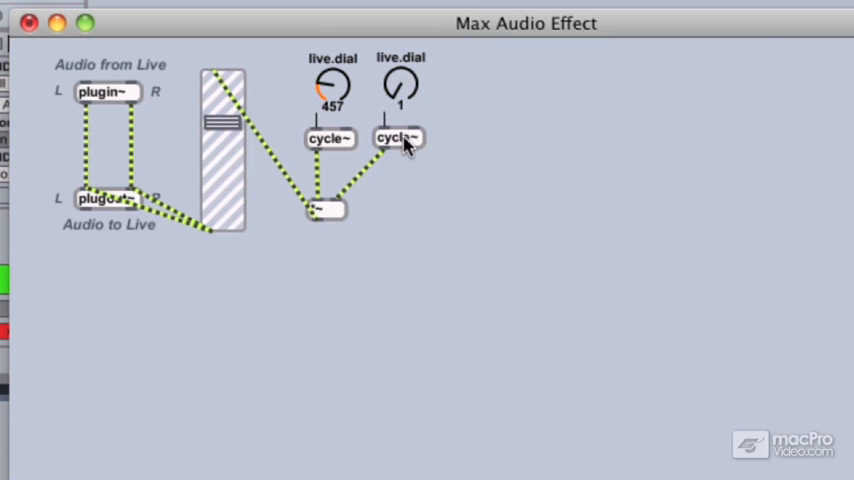
mouse_move(400, 188)
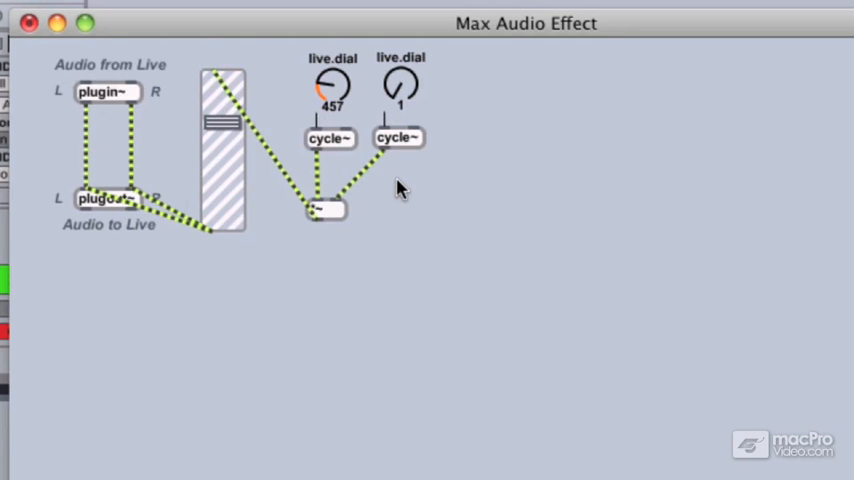
mouse_move(328, 218)
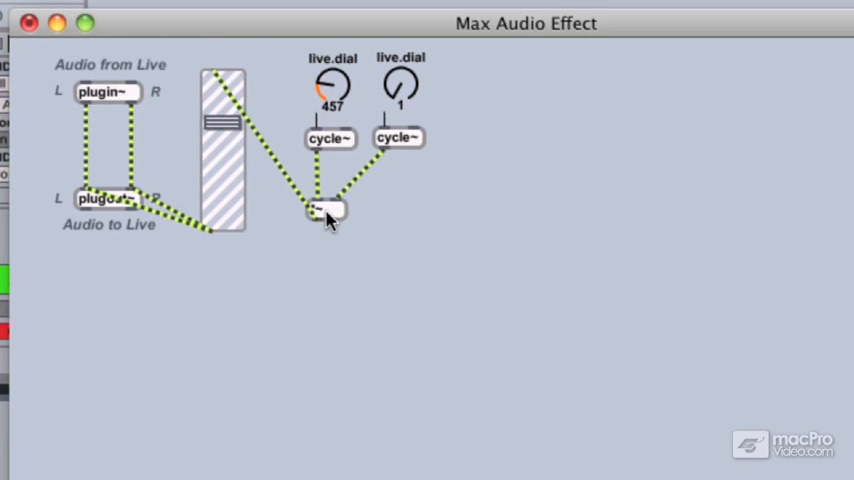
mouse_move(462, 82)
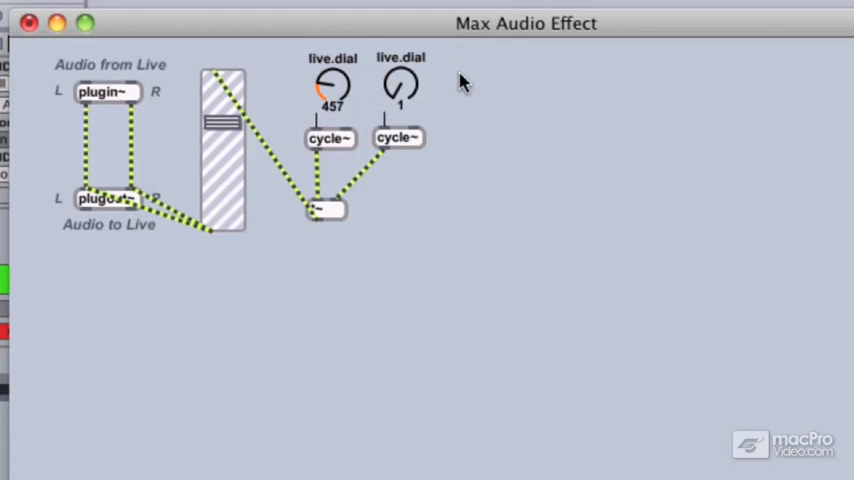
mouse_move(470, 230)
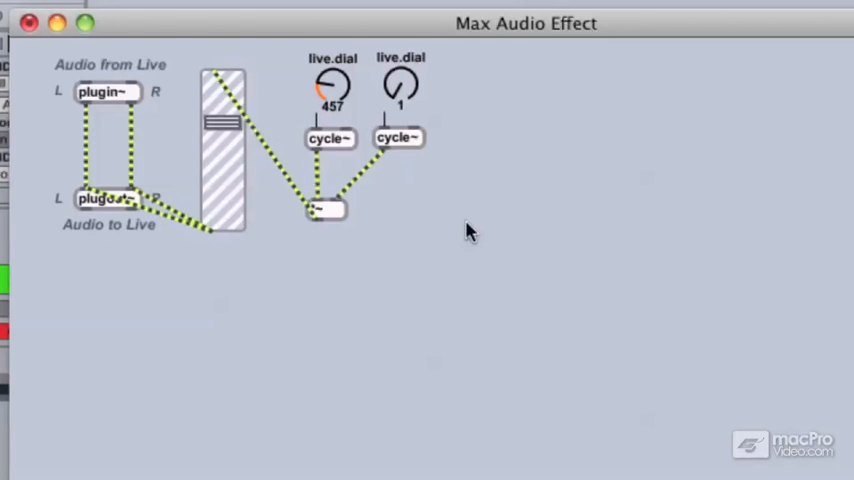
mouse_move(420, 452)
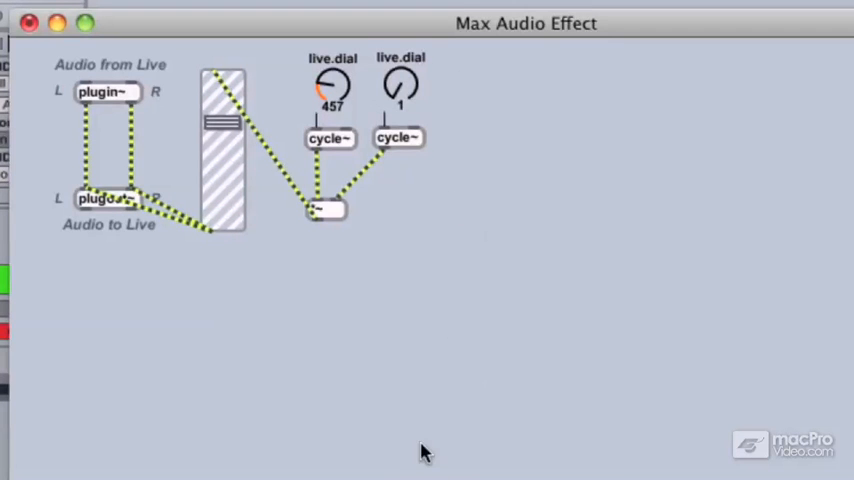
mouse_move(388, 222)
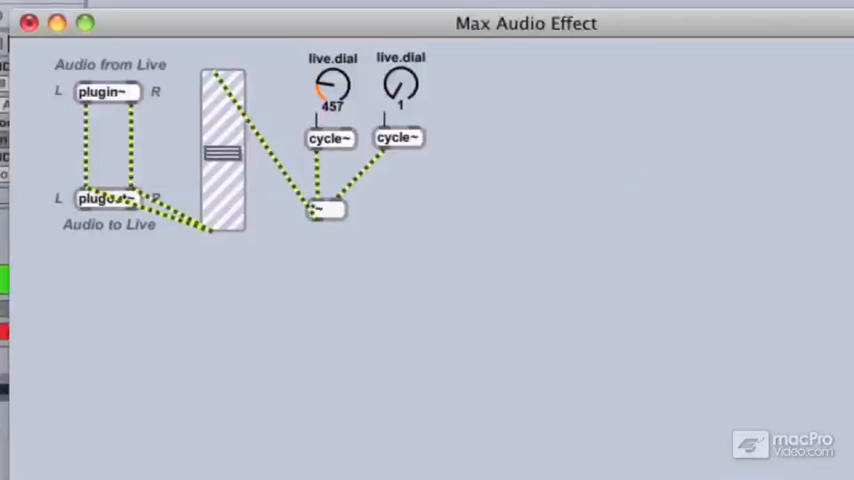
drag(222, 156, 222, 110)
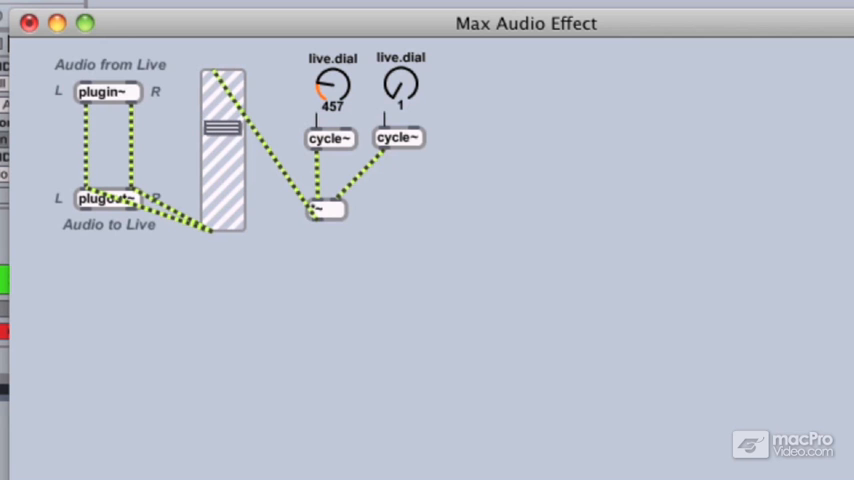
mouse_move(392, 220)
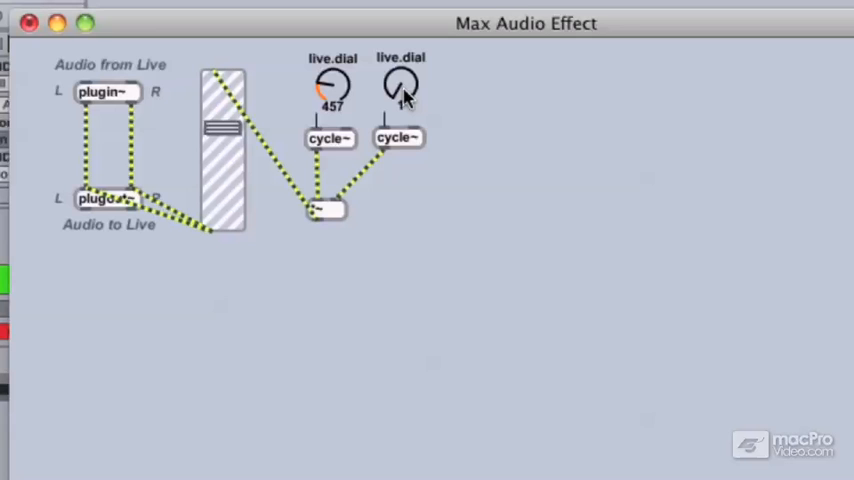
click(400, 84)
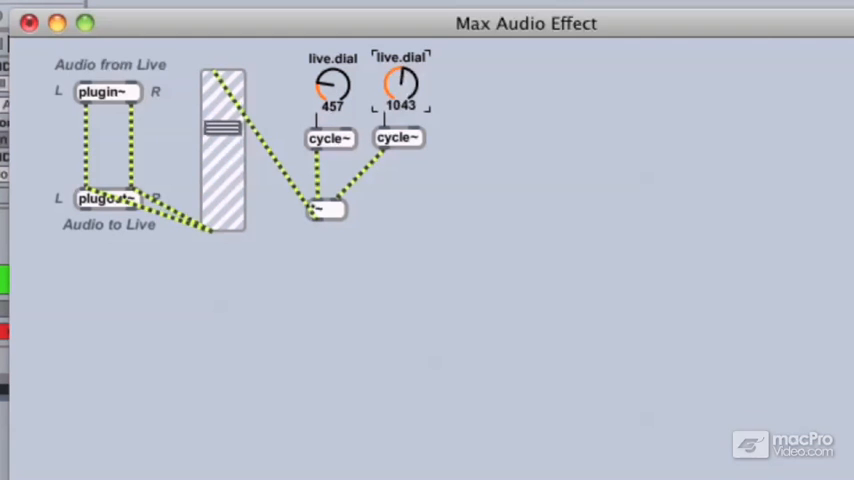
Sweep the second oscillator's dial up and down, settling it at 668.
drag(400, 84, 400, 96)
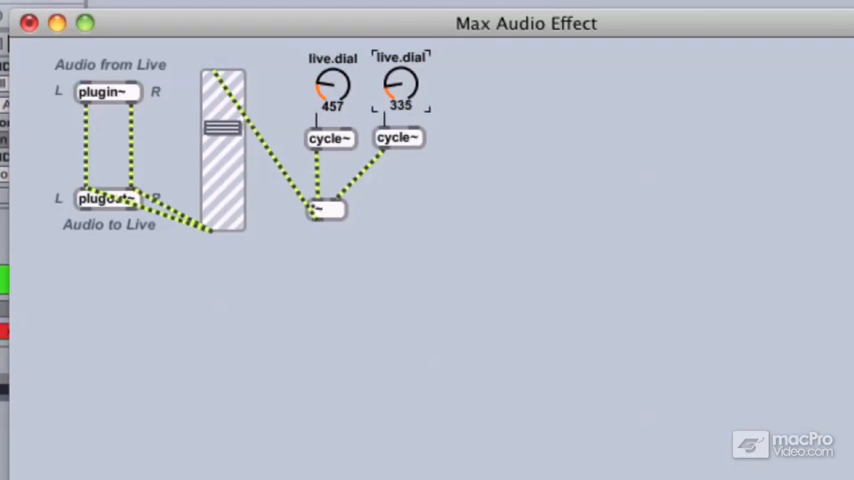
drag(400, 90, 404, 100)
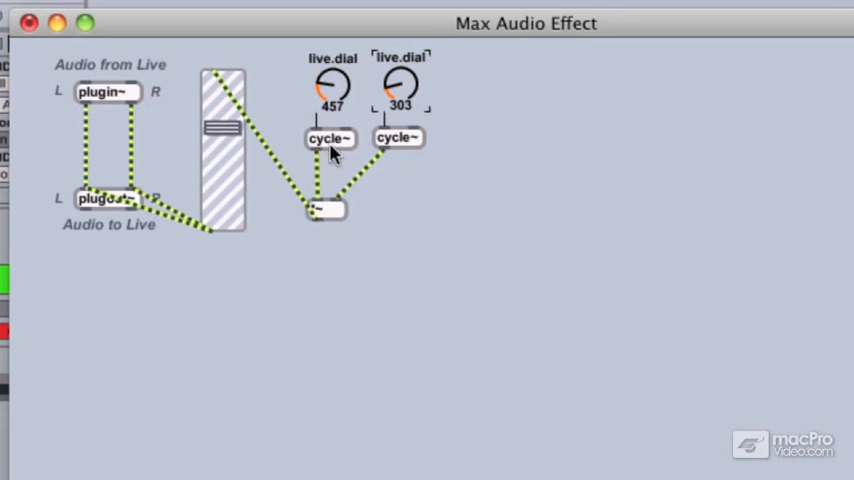
mouse_move(288, 128)
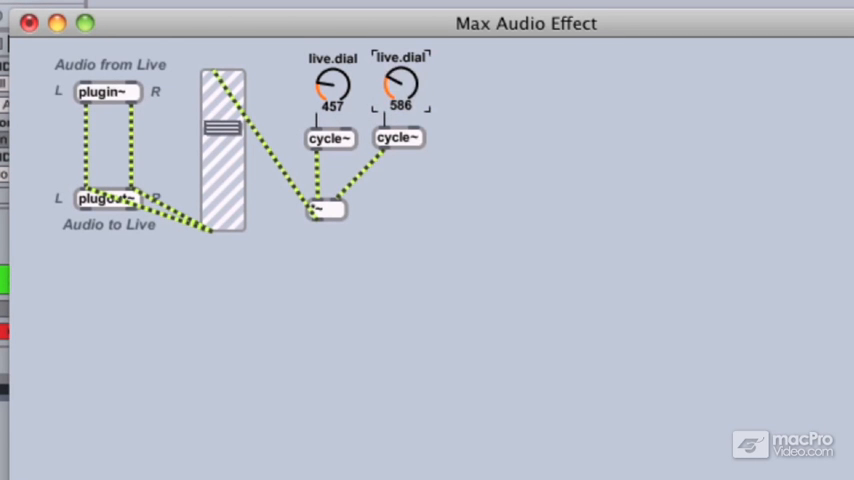
drag(400, 84, 400, 76)
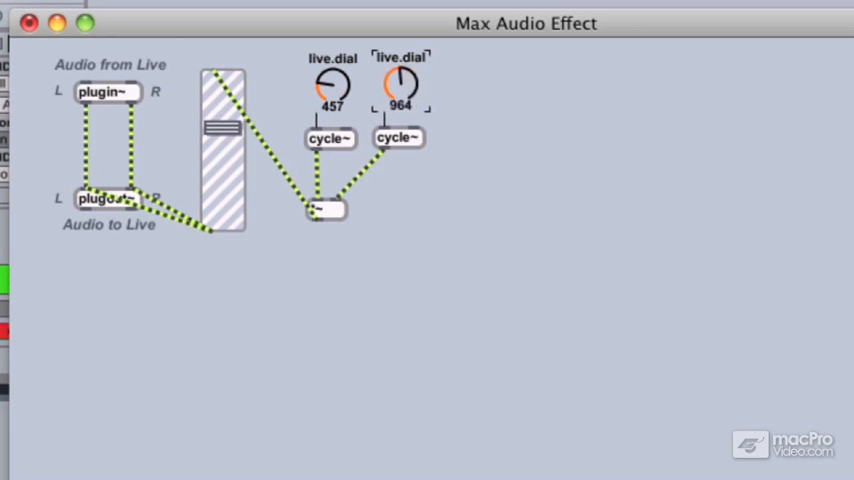
drag(400, 84, 400, 90)
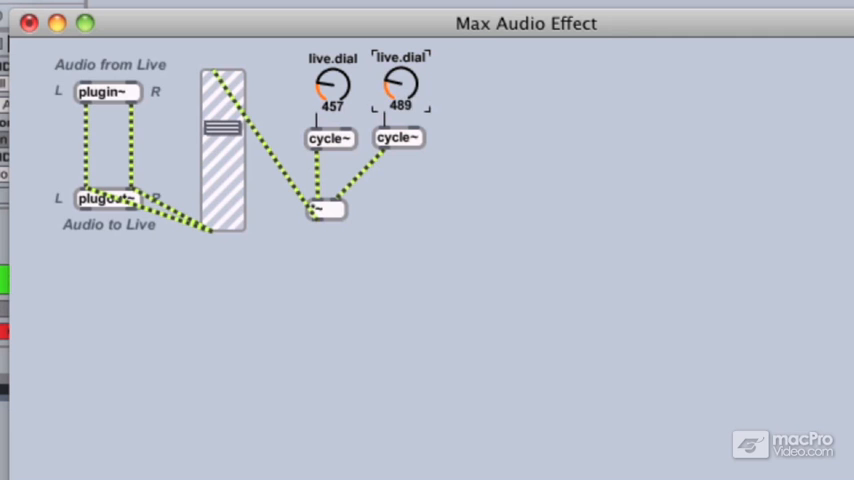
drag(400, 88, 400, 76)
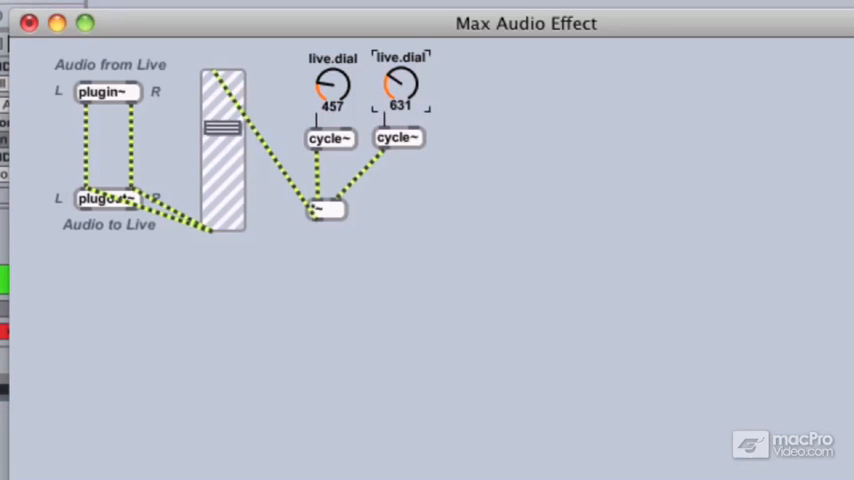
drag(400, 84, 400, 96)
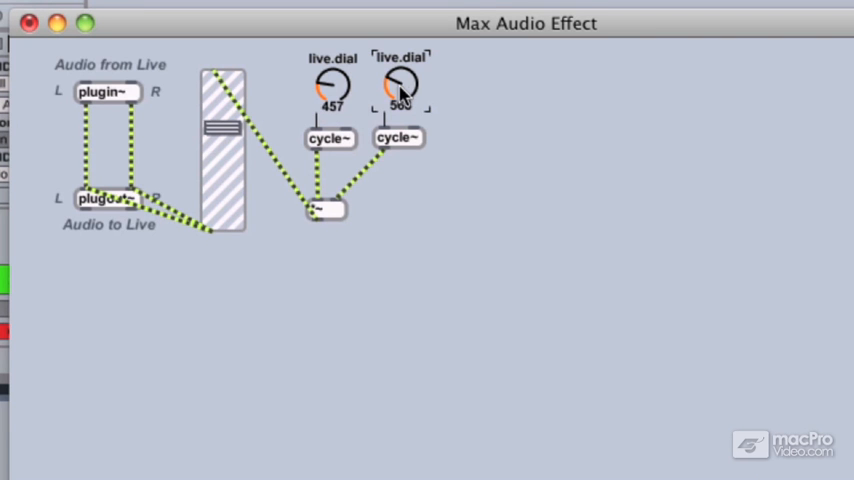
drag(400, 88, 400, 92)
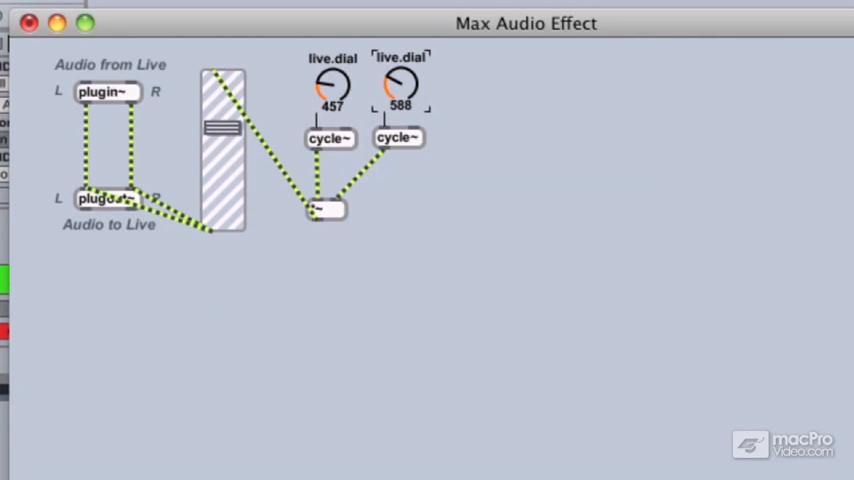
drag(400, 84, 400, 76)
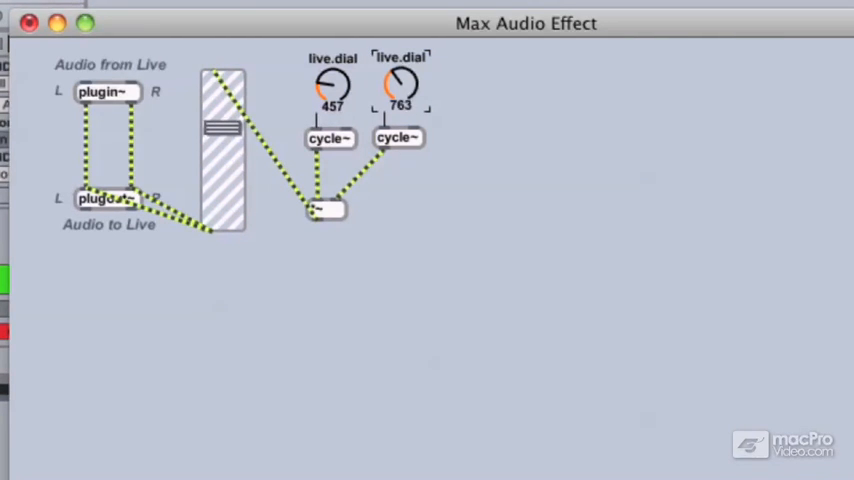
drag(400, 84, 400, 96)
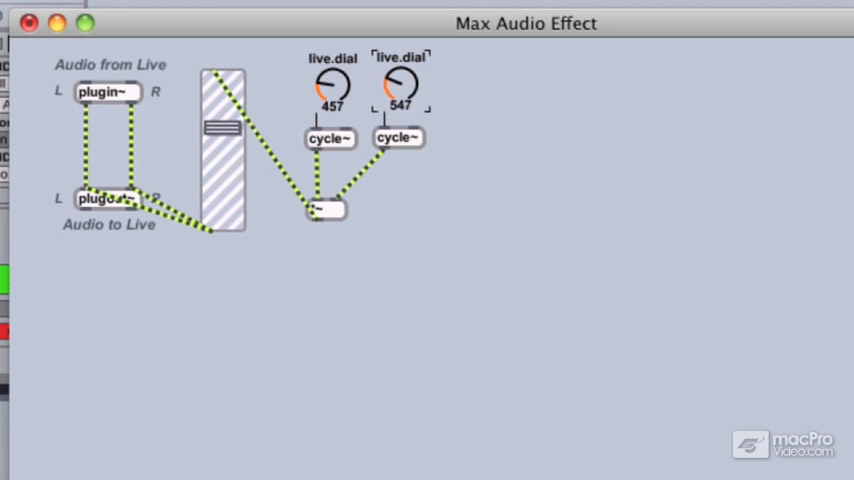
drag(400, 90, 400, 60)
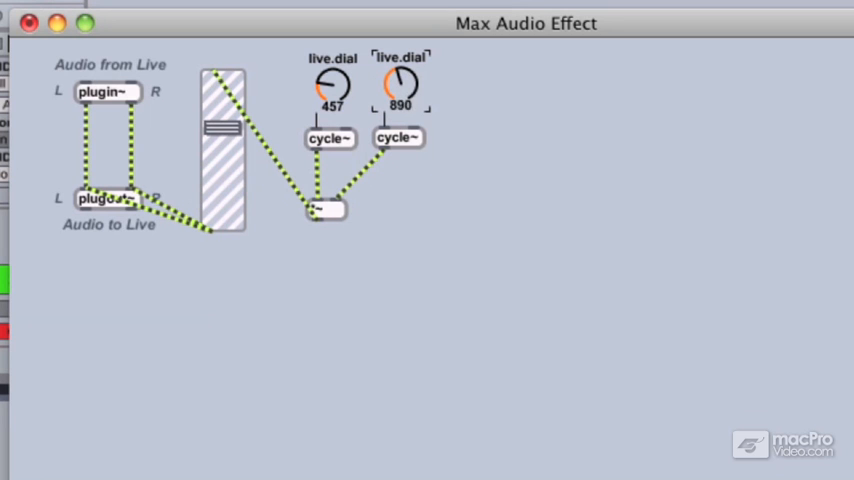
drag(400, 84, 400, 96)
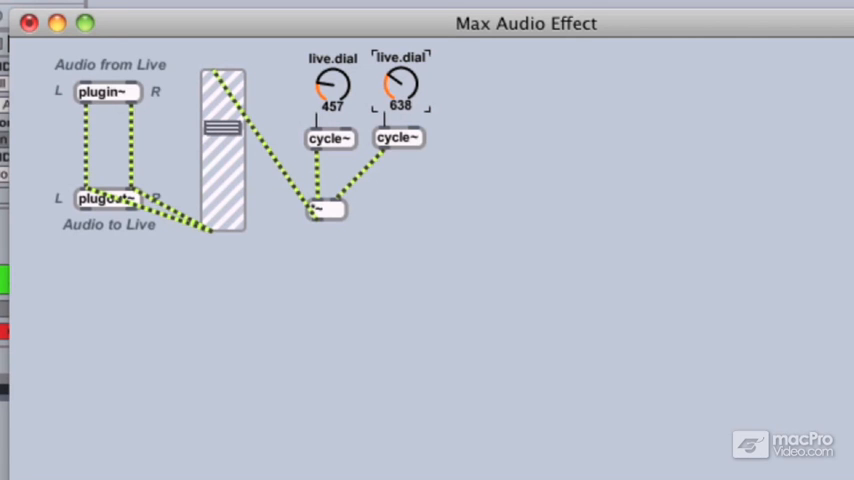
drag(400, 90, 400, 100)
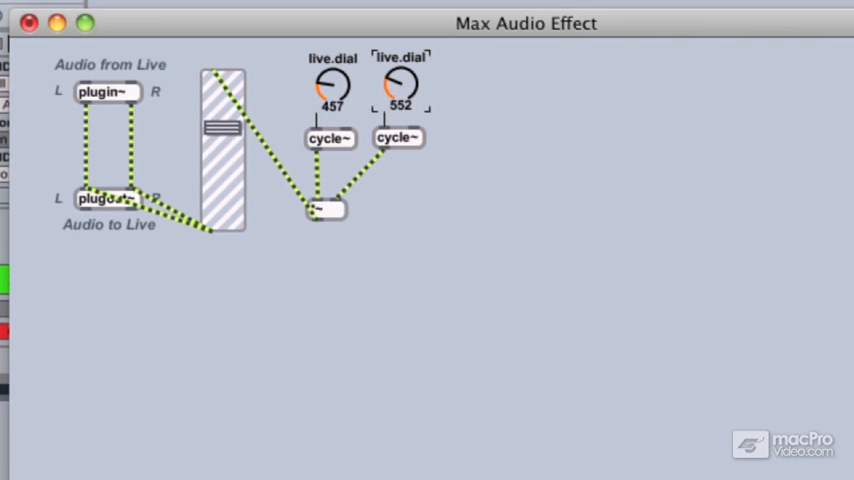
drag(400, 84, 400, 76)
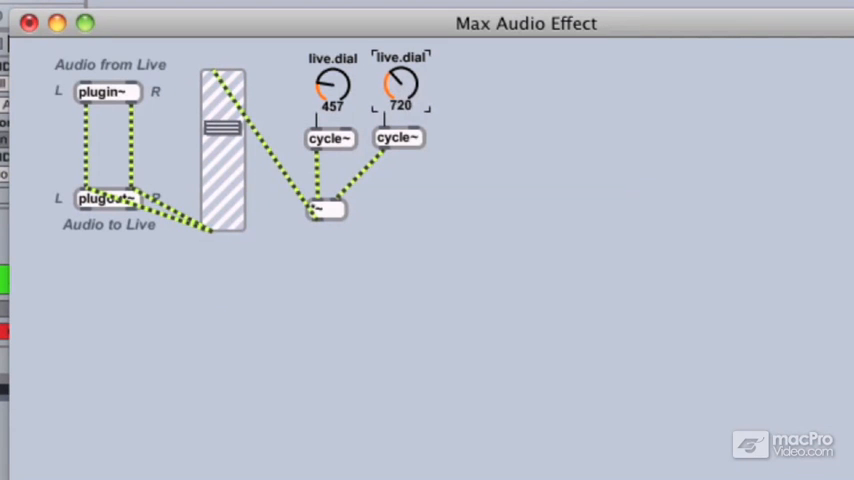
drag(400, 88, 400, 110)
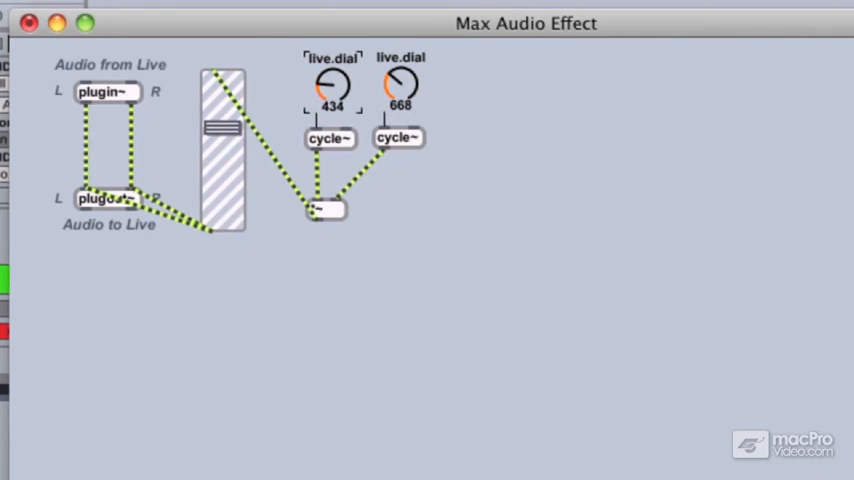
Set the first oscillator's dial to 541.
drag(332, 84, 332, 70)
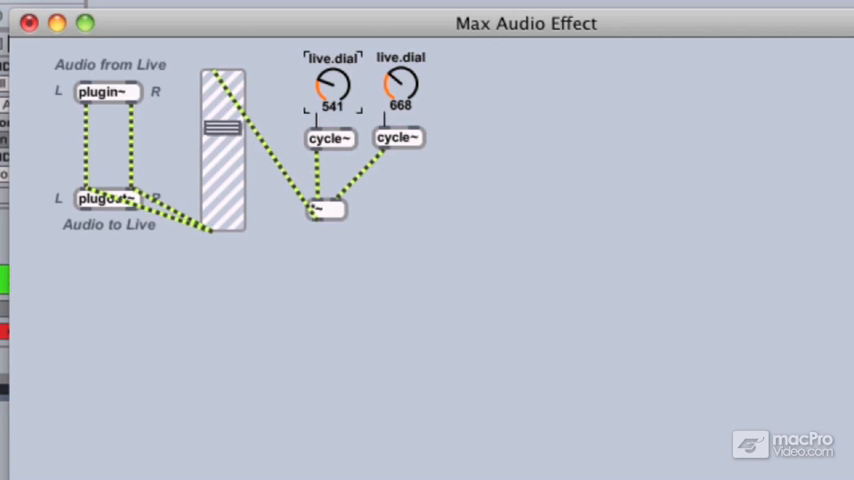